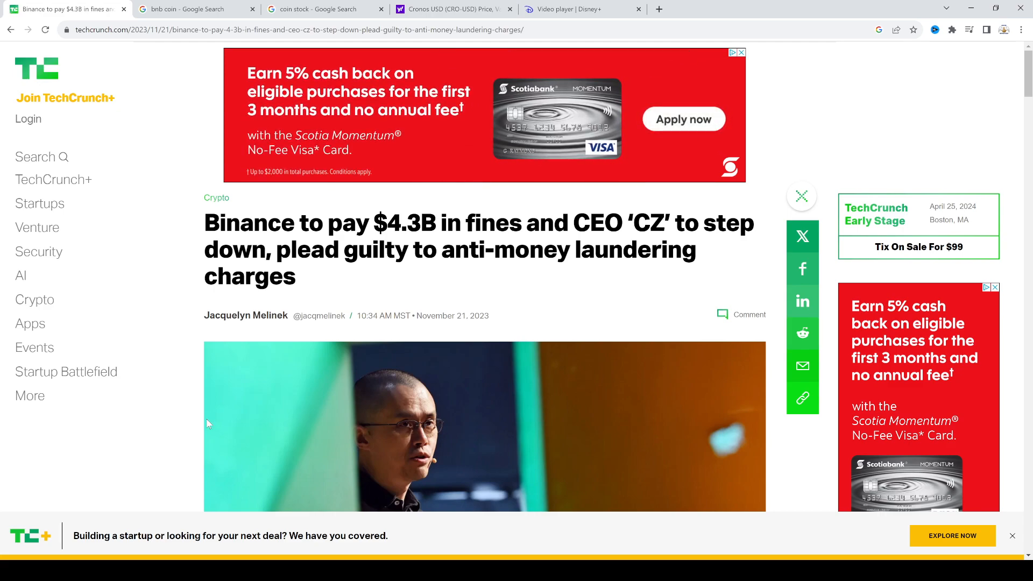
# Read through the TechCrunch article on Binance's $4.3B fine, then switch to the bnb coin search tab.
pyautogui.scroll(-3)
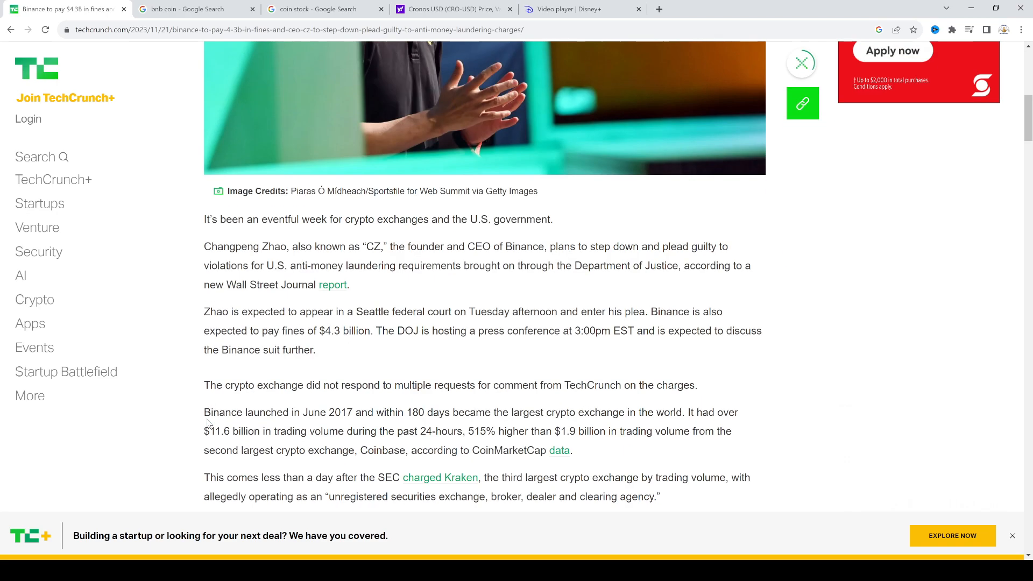
pyautogui.scroll(3)
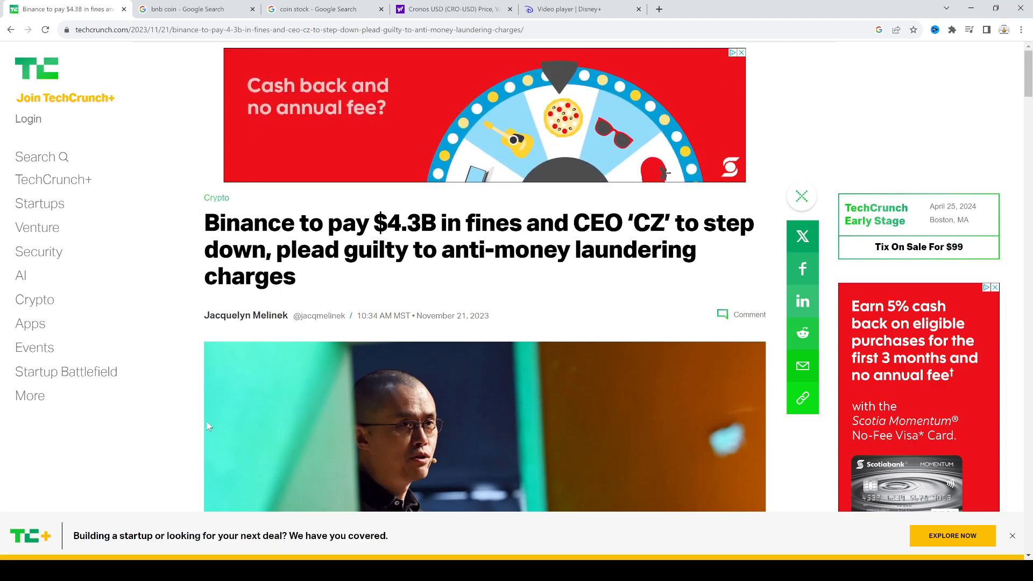
pyautogui.moveTo(373, 364)
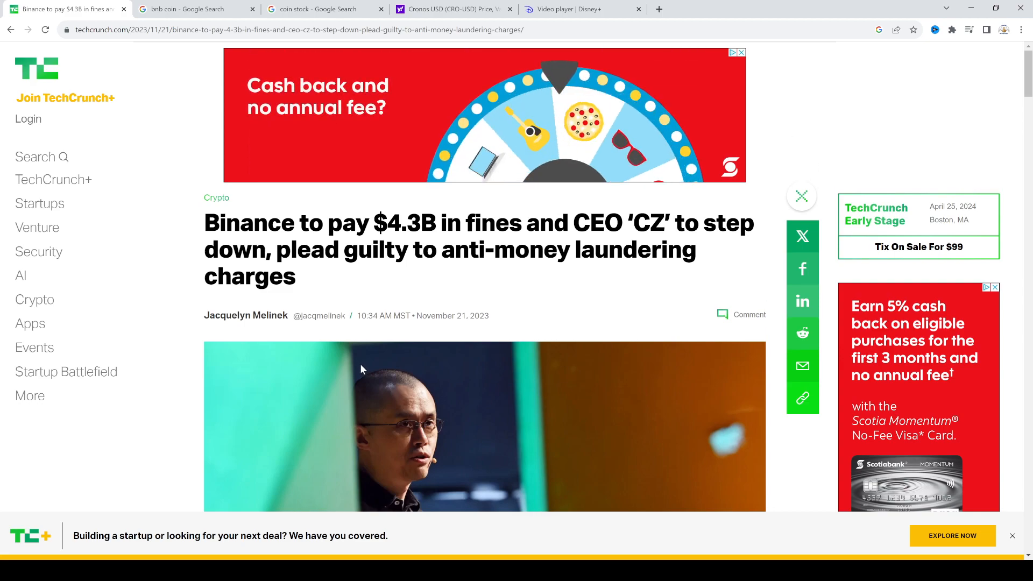
pyautogui.moveTo(352, 375)
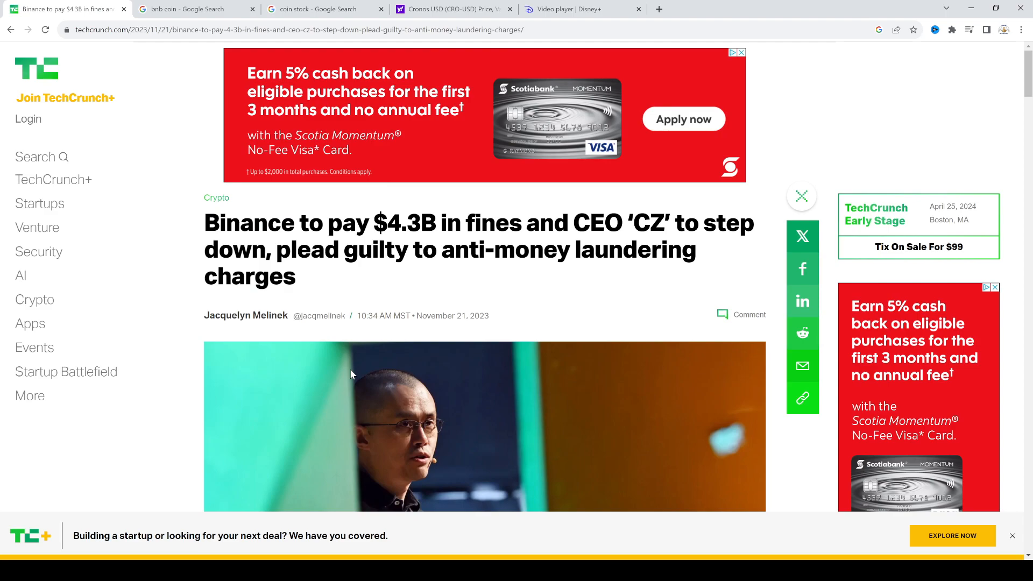
pyautogui.moveTo(414, 412)
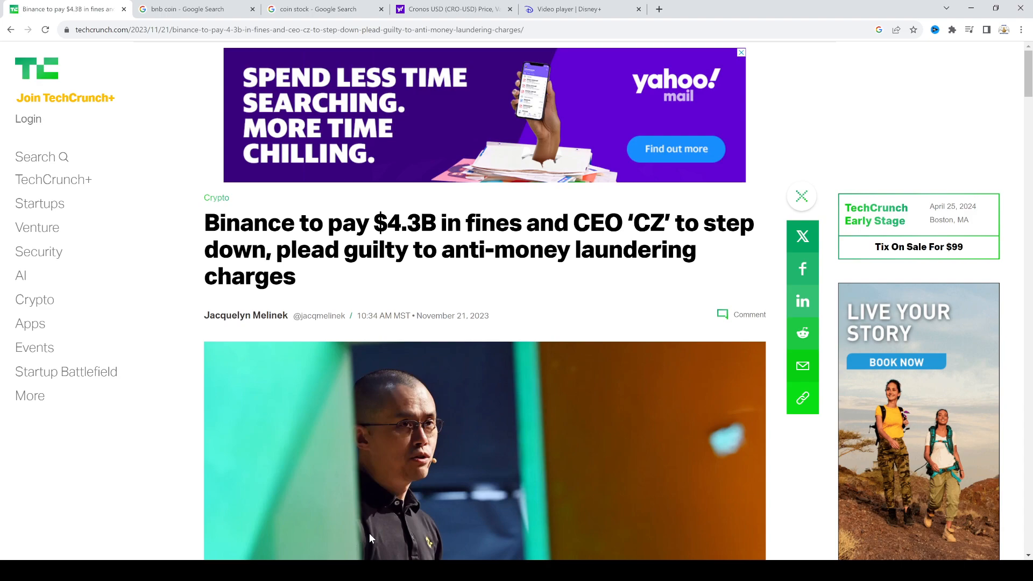
pyautogui.moveTo(411, 241)
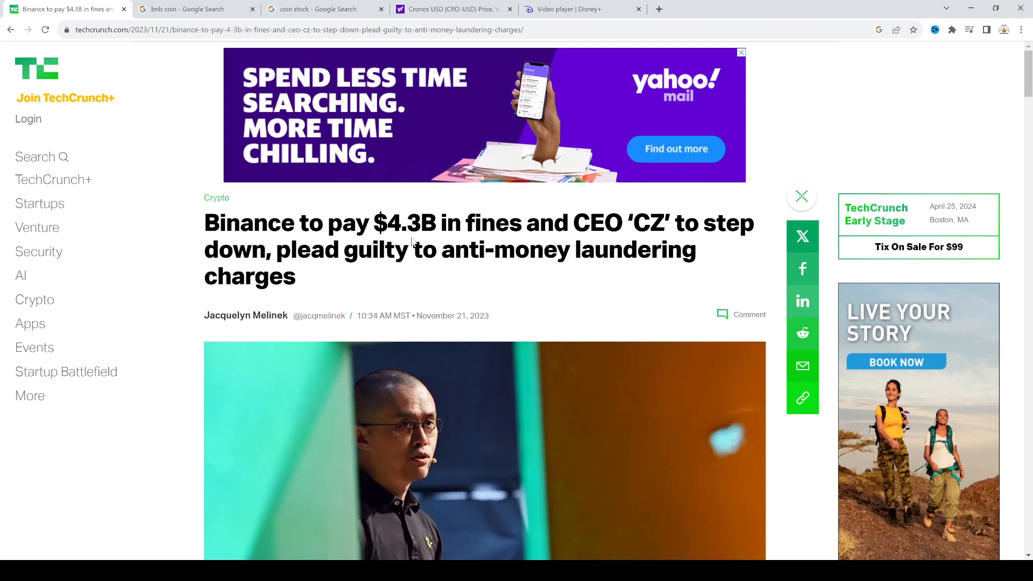
pyautogui.moveTo(203, 223); pyautogui.dragTo(521, 223)
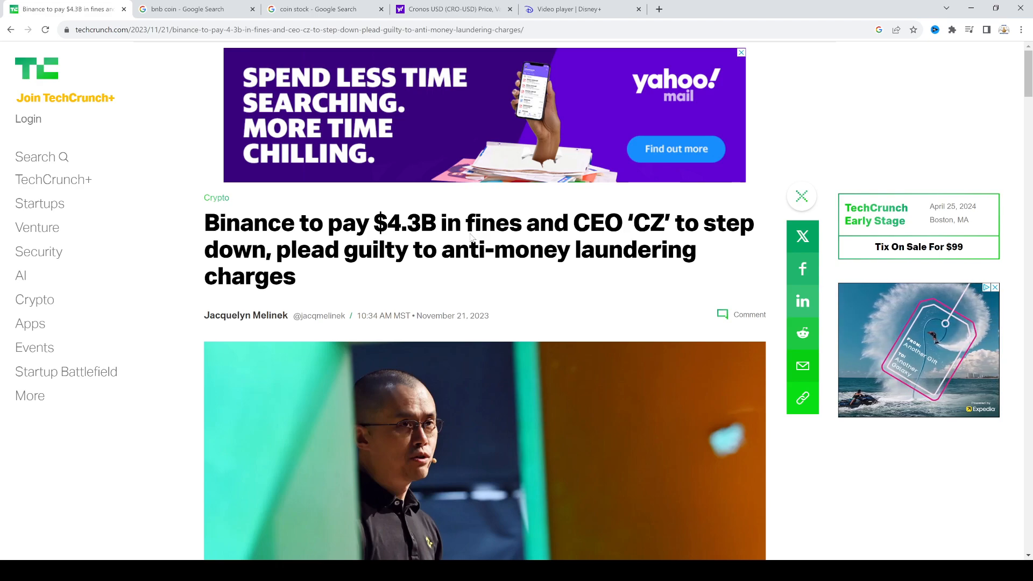
pyautogui.scroll(-3)
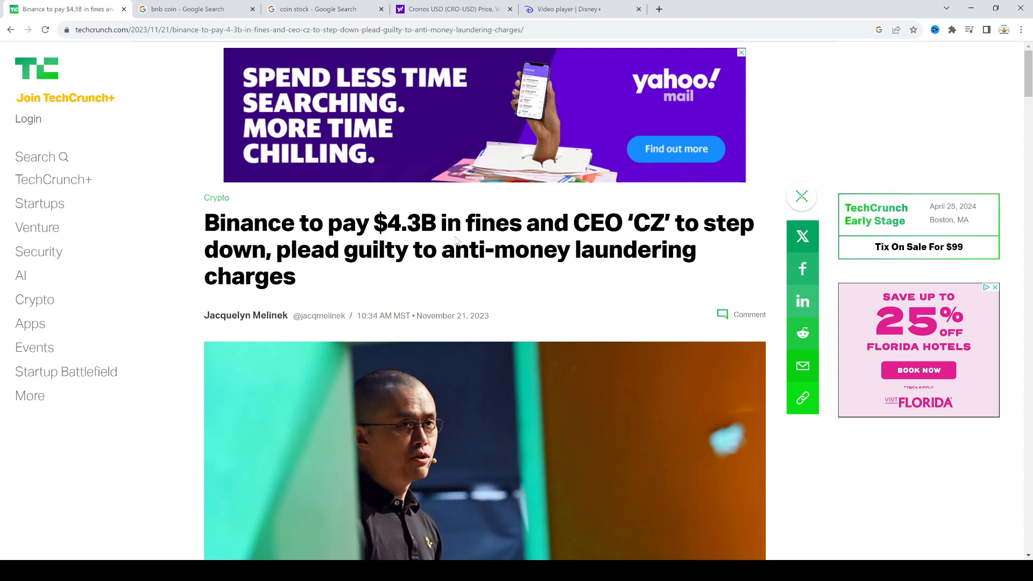
pyautogui.moveTo(465, 310)
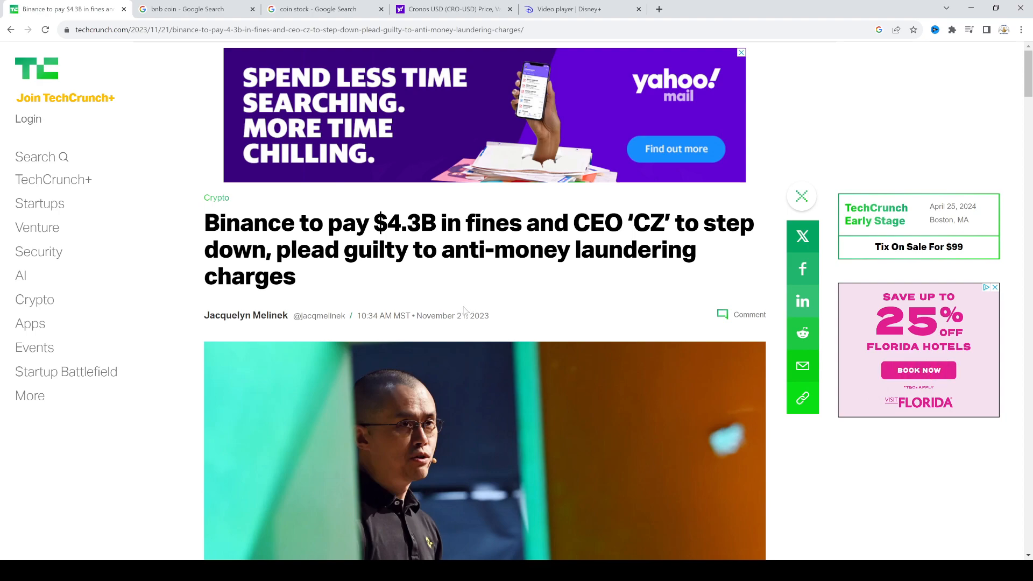
pyautogui.click(194, 8)
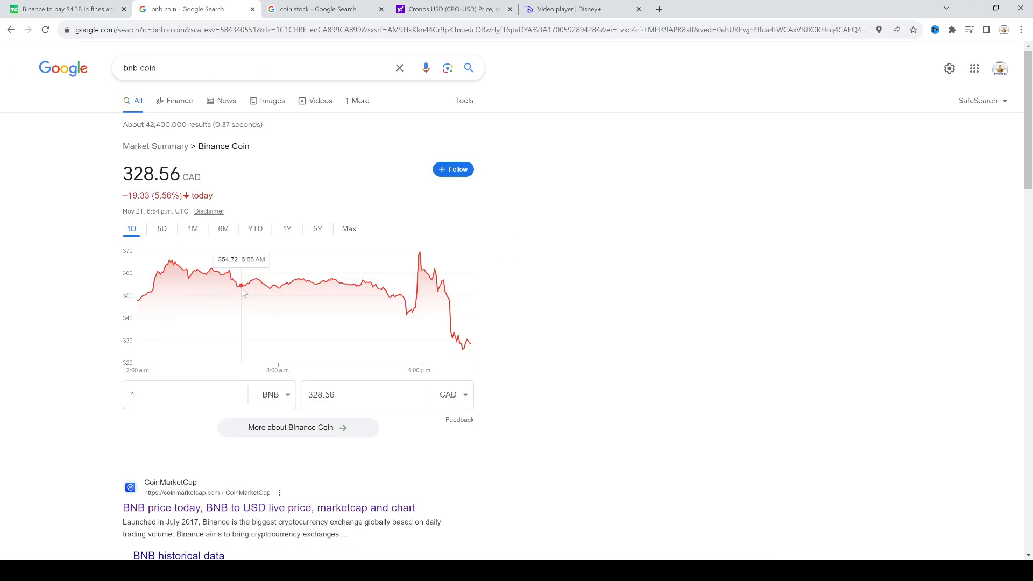
# View the BNB price chart at 5D, 6M, 1Y and back to 1D, then switch to the coin stock tab.
pyautogui.click(161, 229)
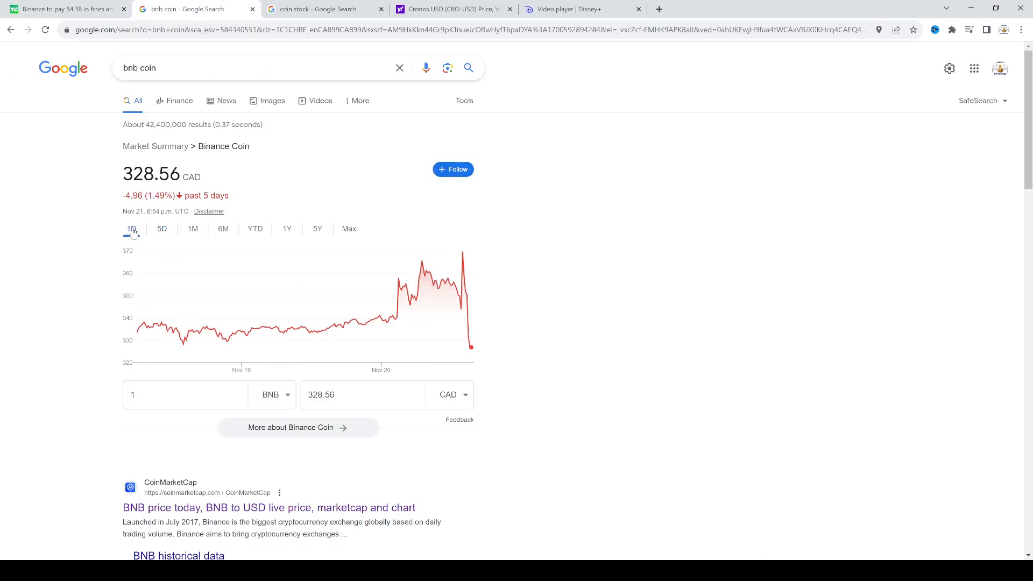
pyautogui.click(162, 229)
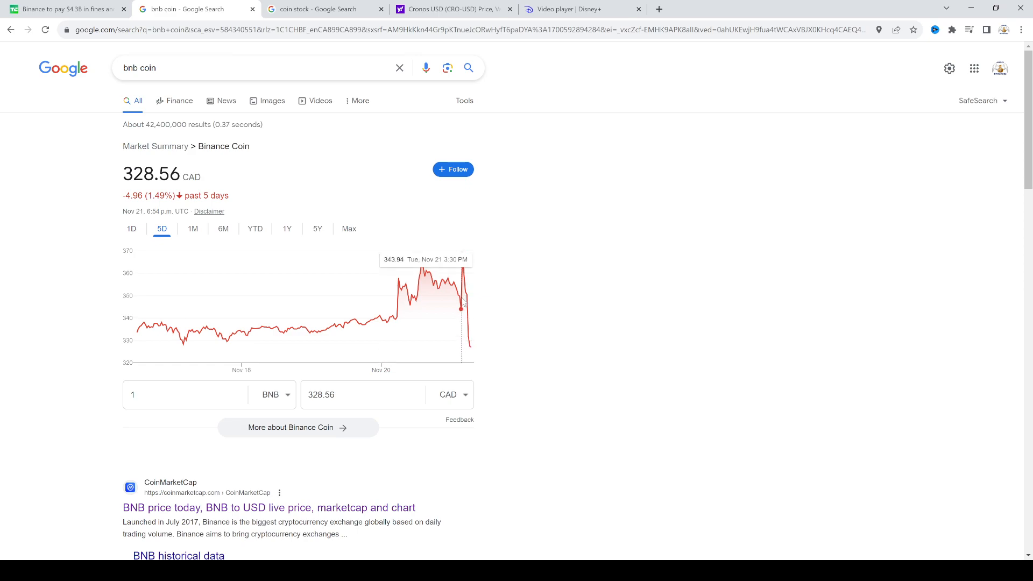
pyautogui.moveTo(469, 320)
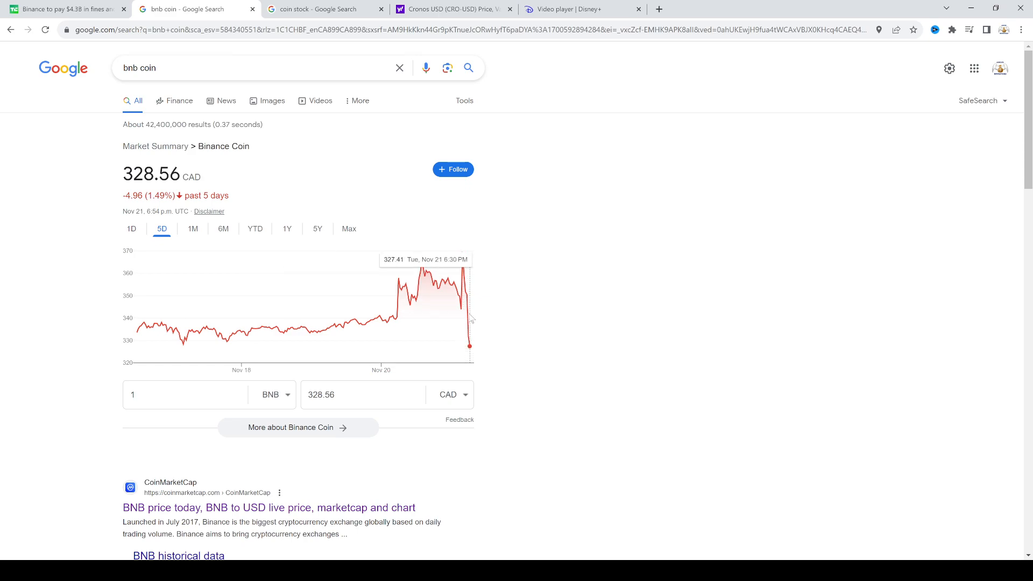
pyautogui.click(224, 228)
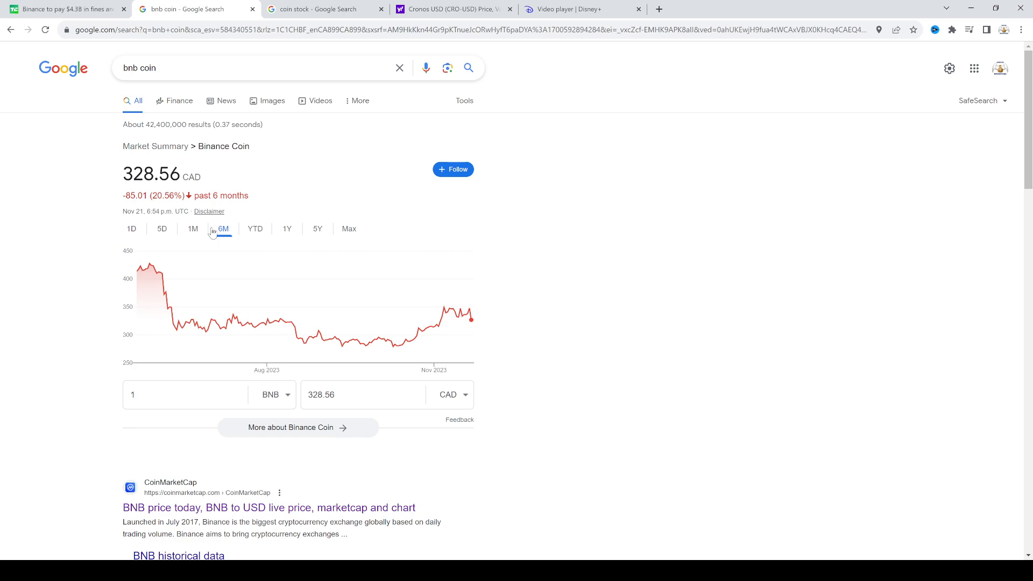
pyautogui.click(287, 228)
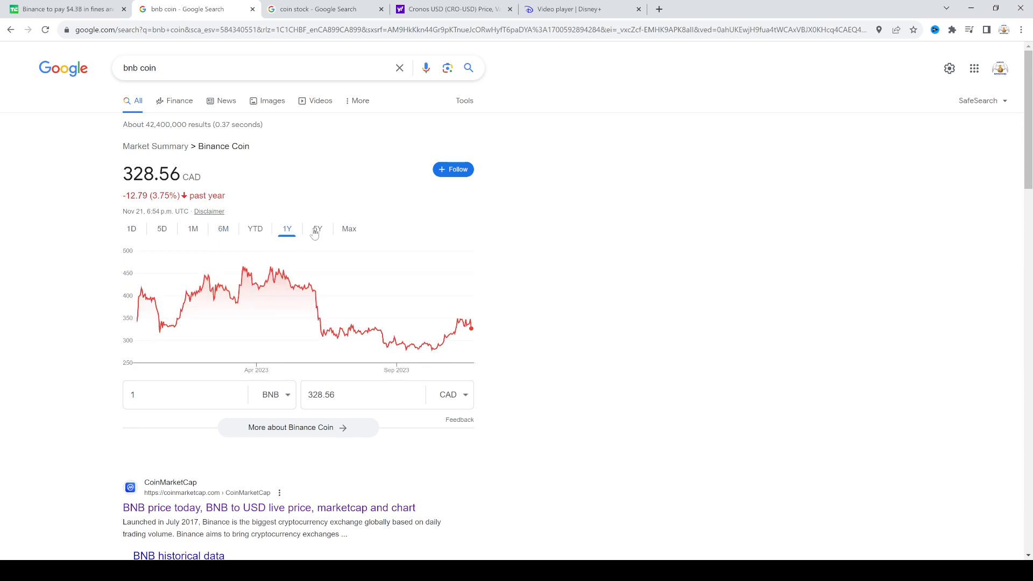
pyautogui.moveTo(420, 274)
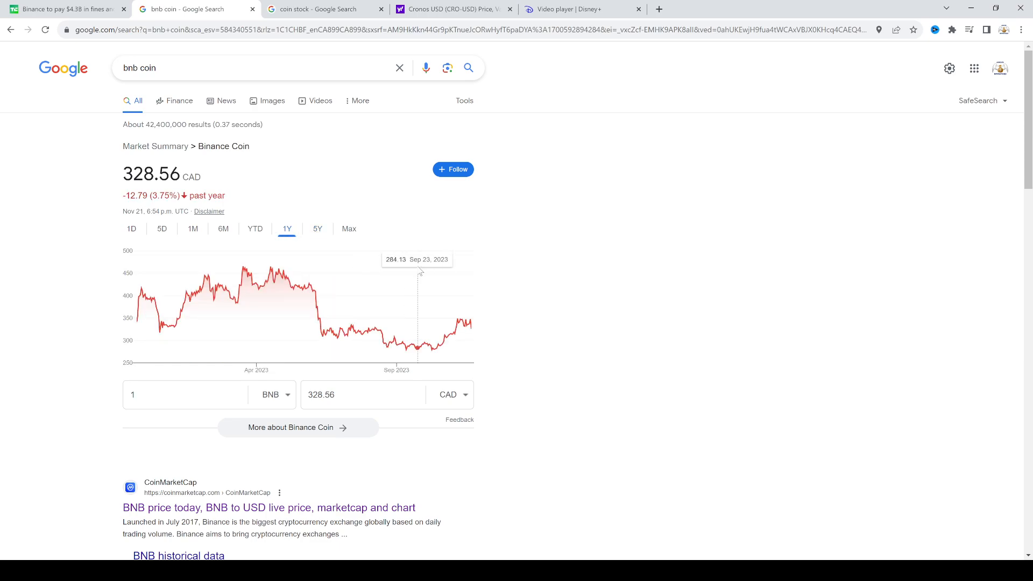
pyautogui.moveTo(149, 250)
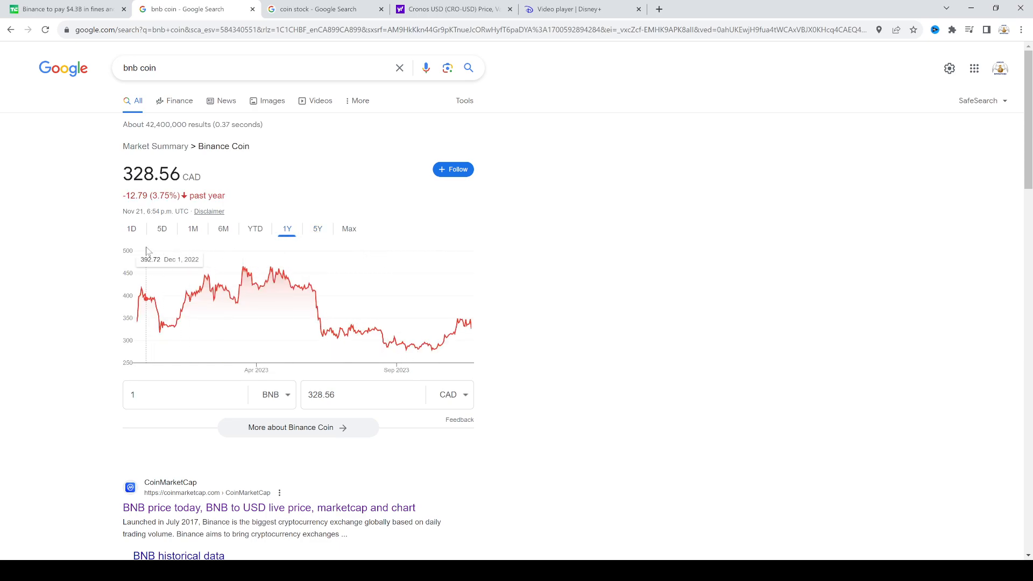
pyautogui.click(131, 228)
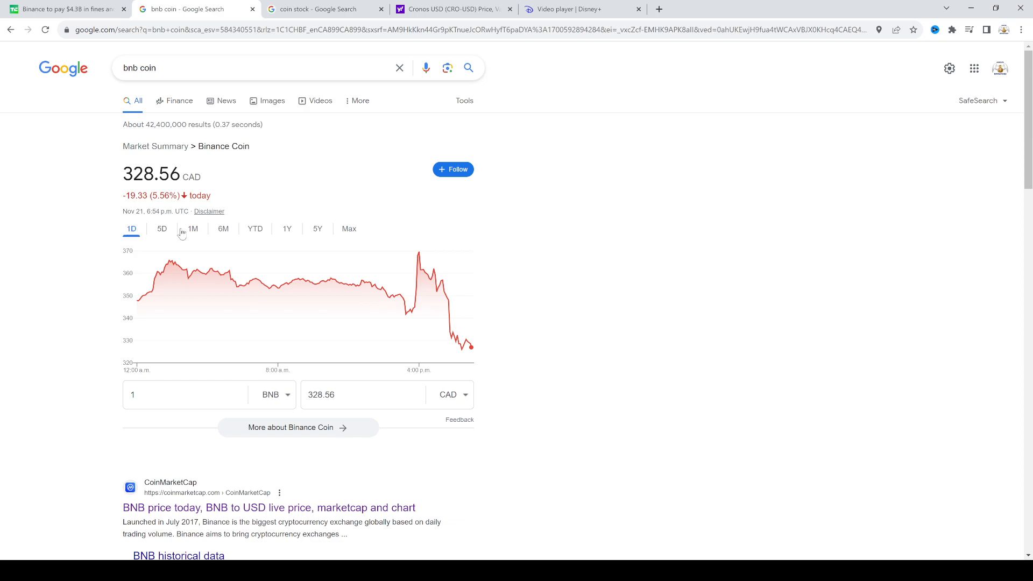
pyautogui.moveTo(192, 233)
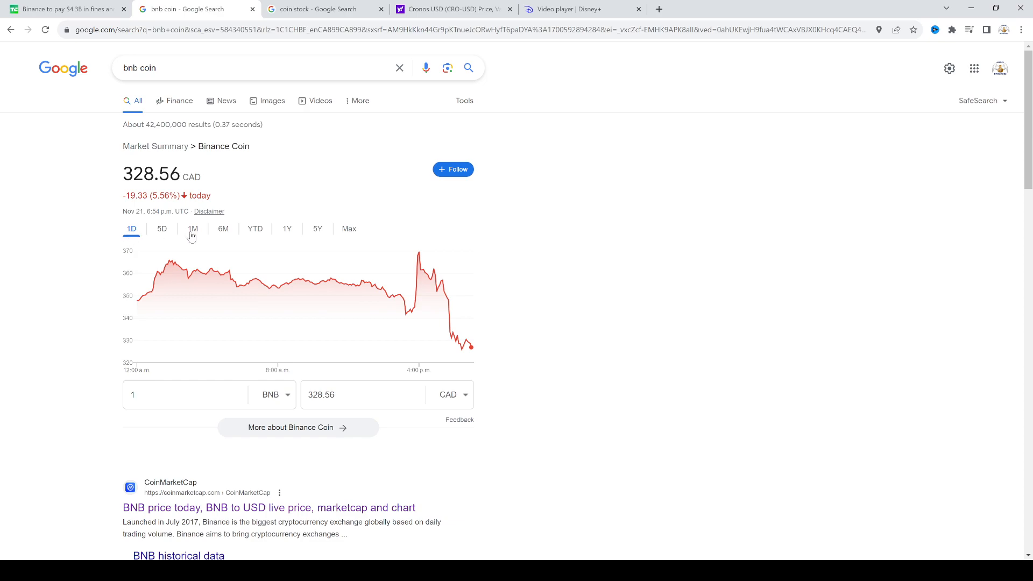
pyautogui.click(323, 8)
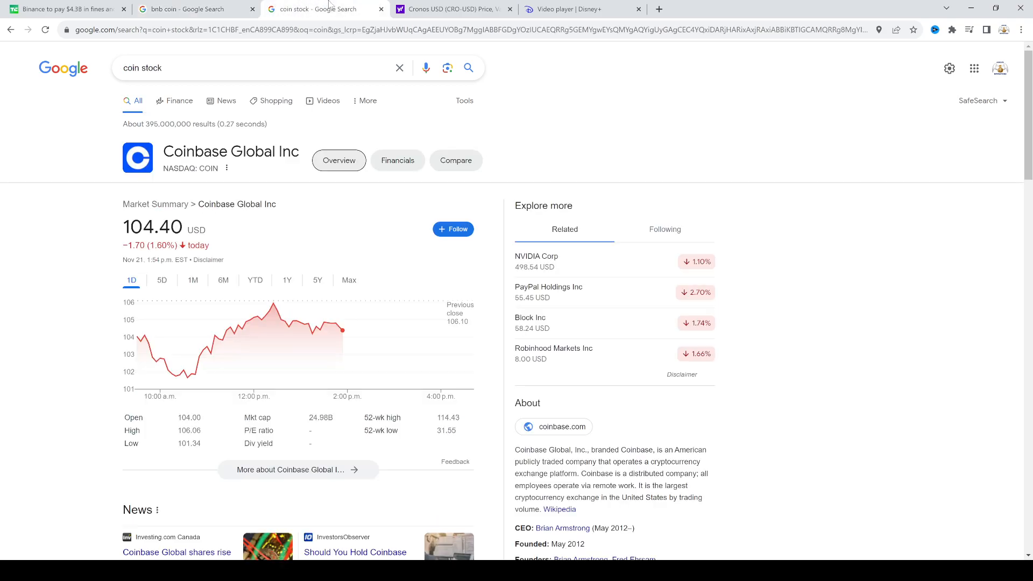
# View Coinbase Global's stock chart over the past month, then the past six months.
pyautogui.click(192, 280)
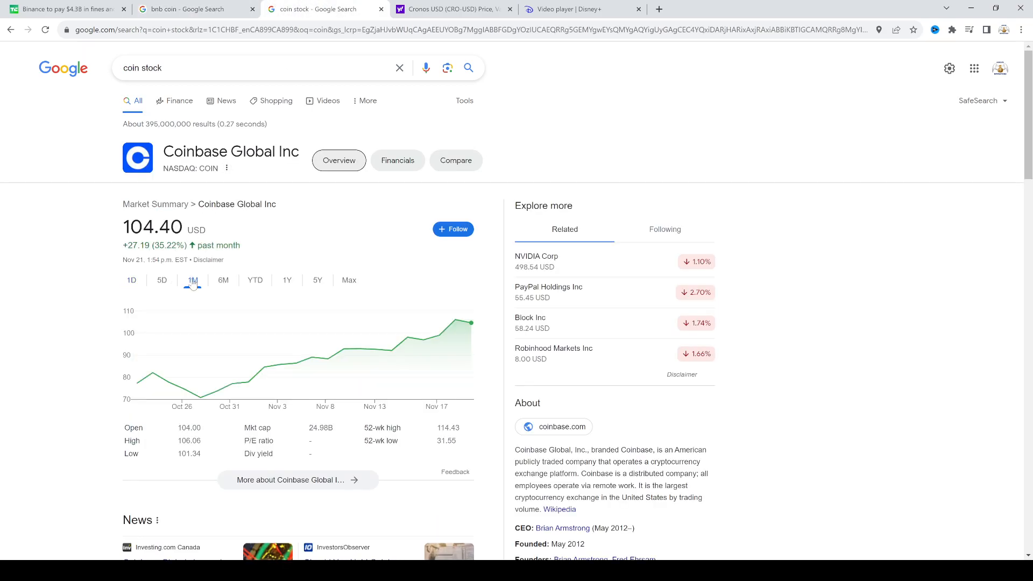
pyautogui.click(224, 279)
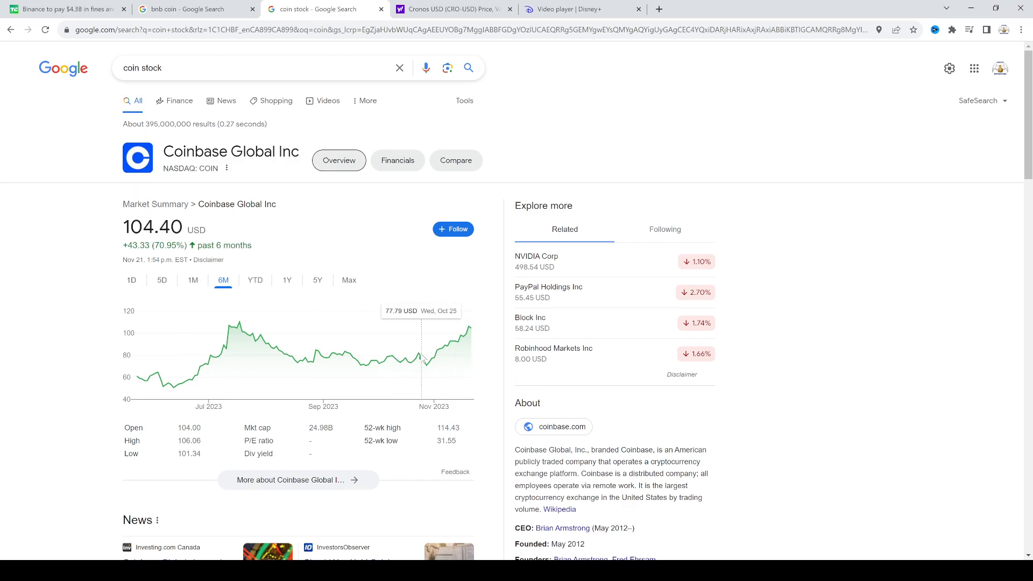
pyautogui.moveTo(426, 361)
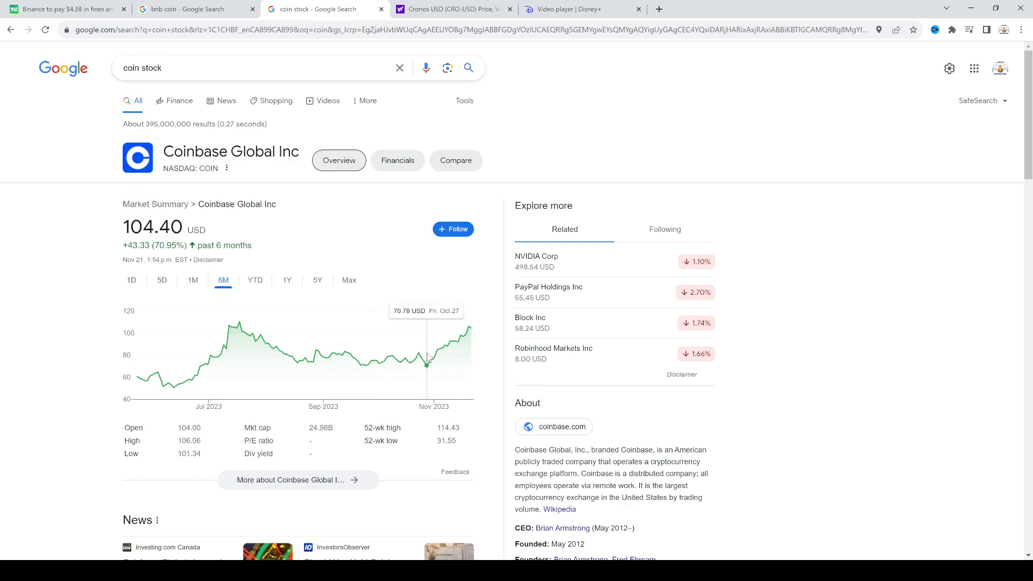
pyautogui.moveTo(152, 347)
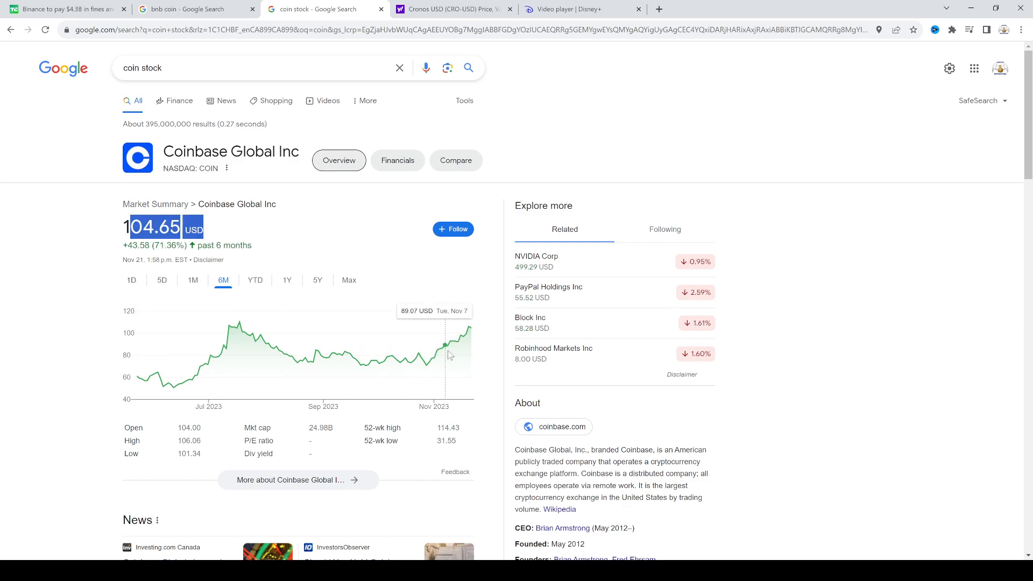
pyautogui.moveTo(235, 360)
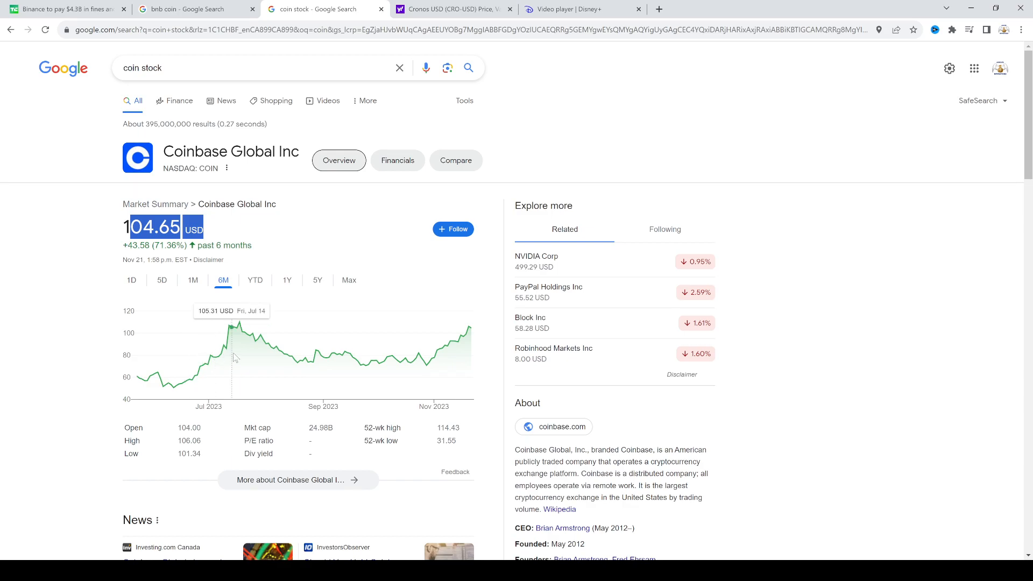
pyautogui.moveTo(371, 365)
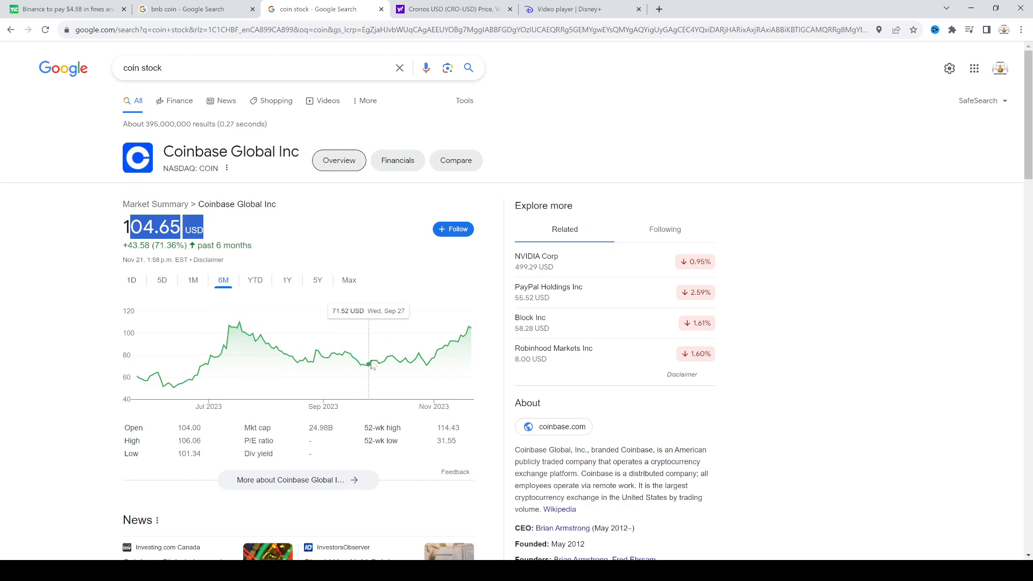
pyautogui.moveTo(478, 340)
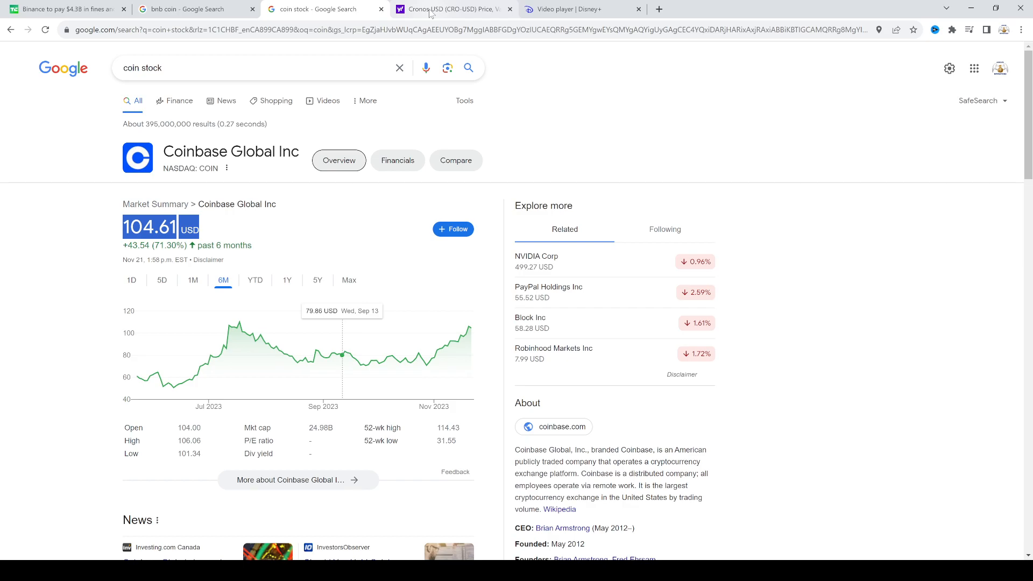
# Switch to the Cronos USD (CRO-USD) page and chart its price at 1M and 6M.
pyautogui.click(452, 9)
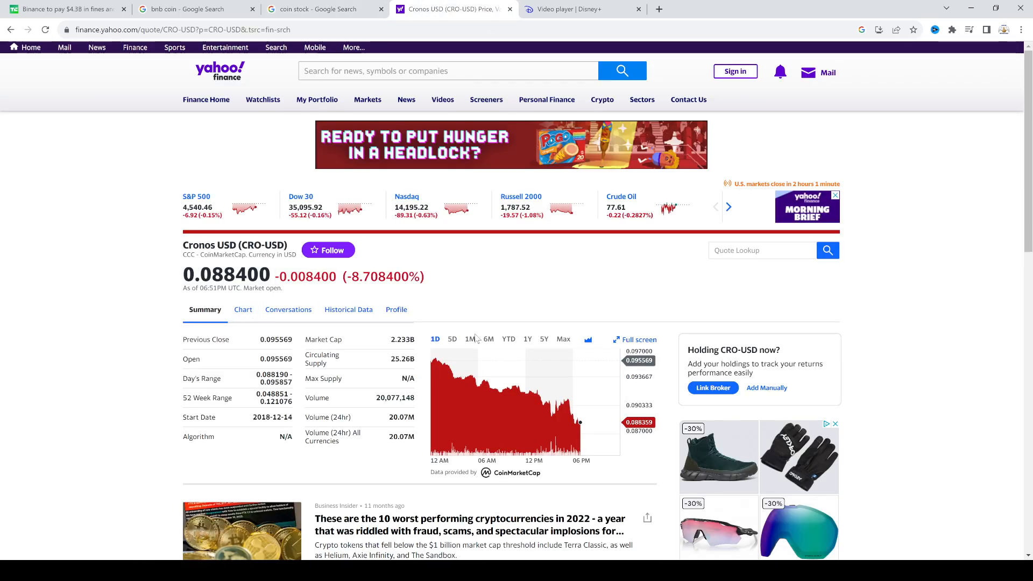
pyautogui.click(470, 339)
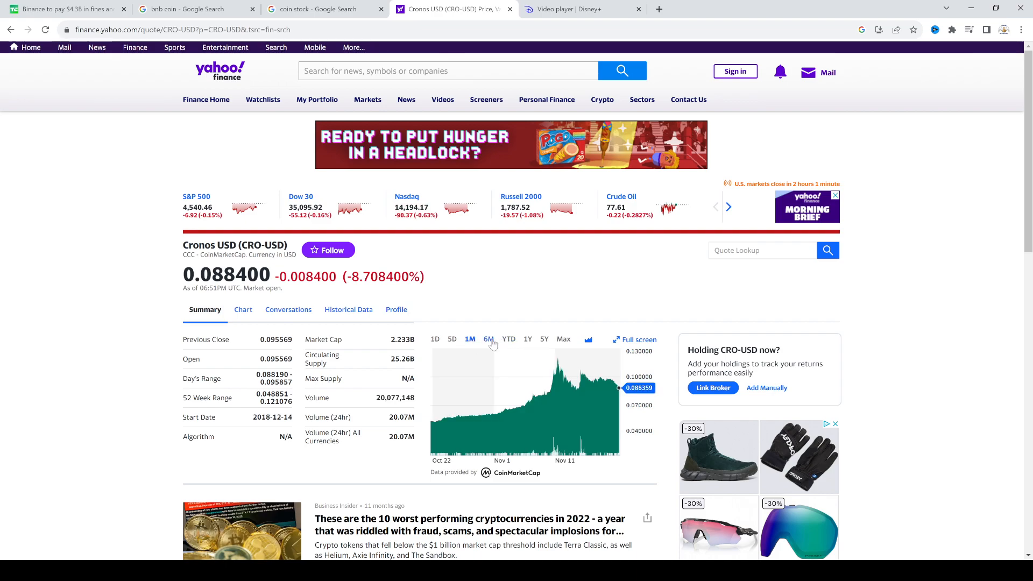
pyautogui.click(488, 339)
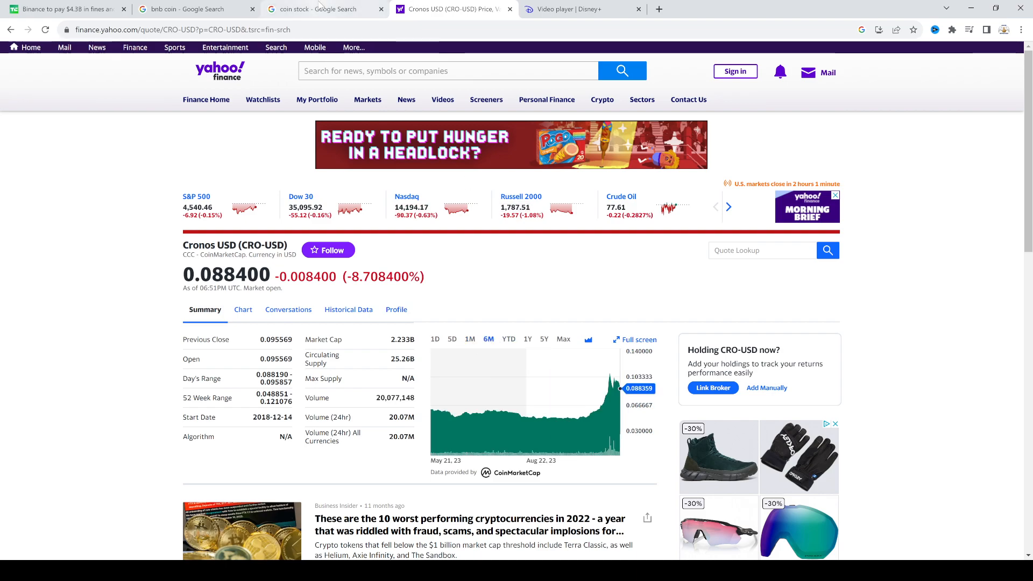